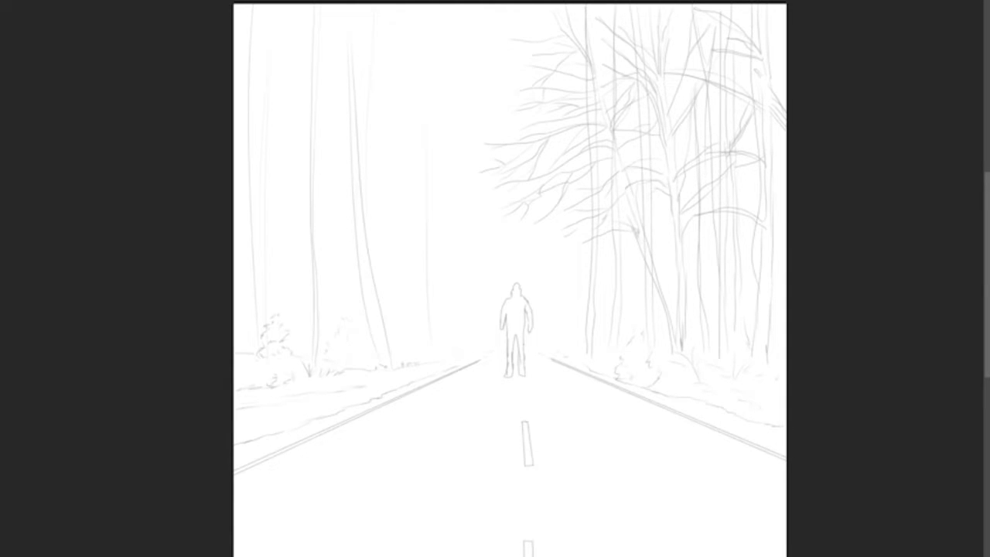
Step: Scroll down the canvas to reach the hooded figure and road area of the sketch
{"action": "scroll", "scroll_direction": "down", "scroll_amount": 3}
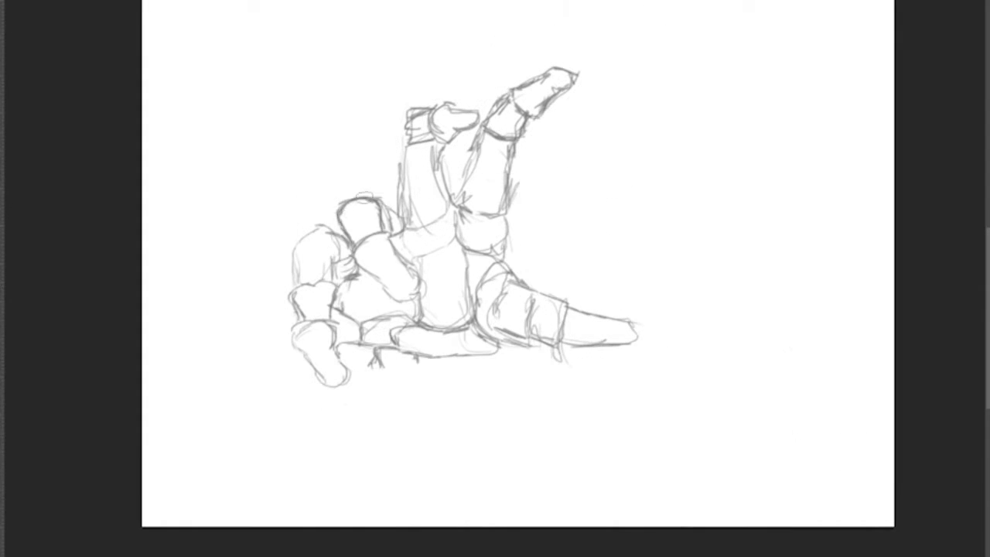
Step: Stroke in a gesture line roughing out the sprawled armoured figure's pose
{"action": "left_click_drag", "start_coordinate": [371, 216], "coordinate": [403, 286]}
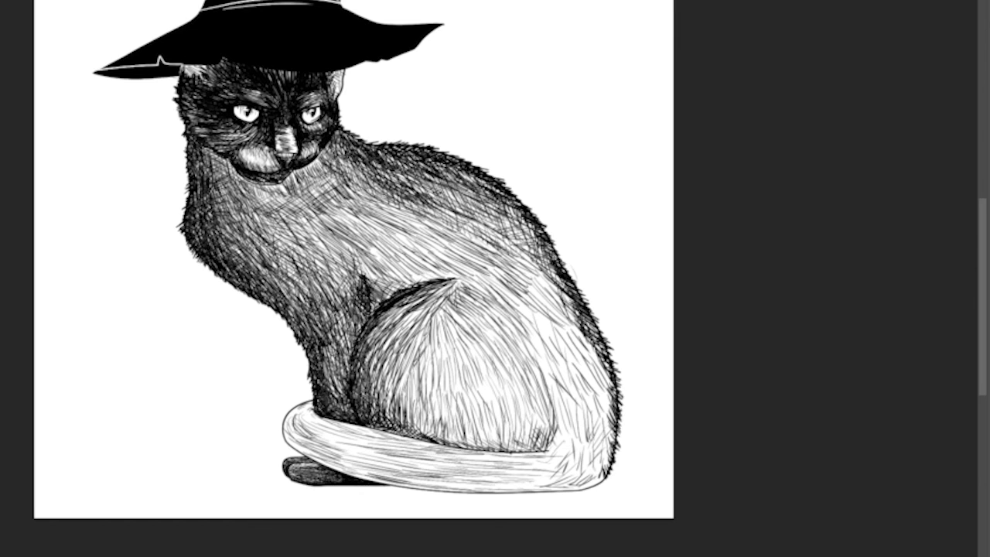
{"action": "scroll", "scroll_direction": "down", "scroll_amount": 3}
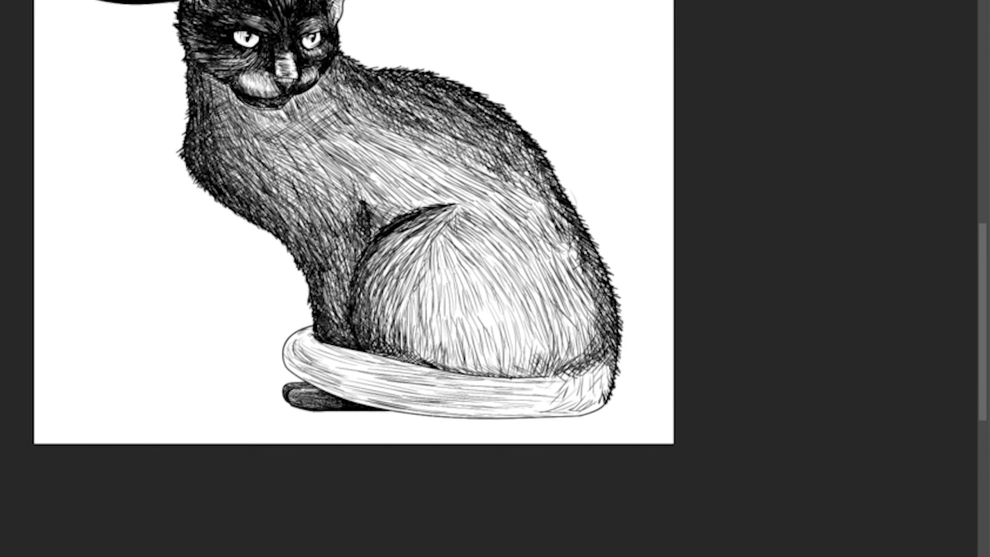